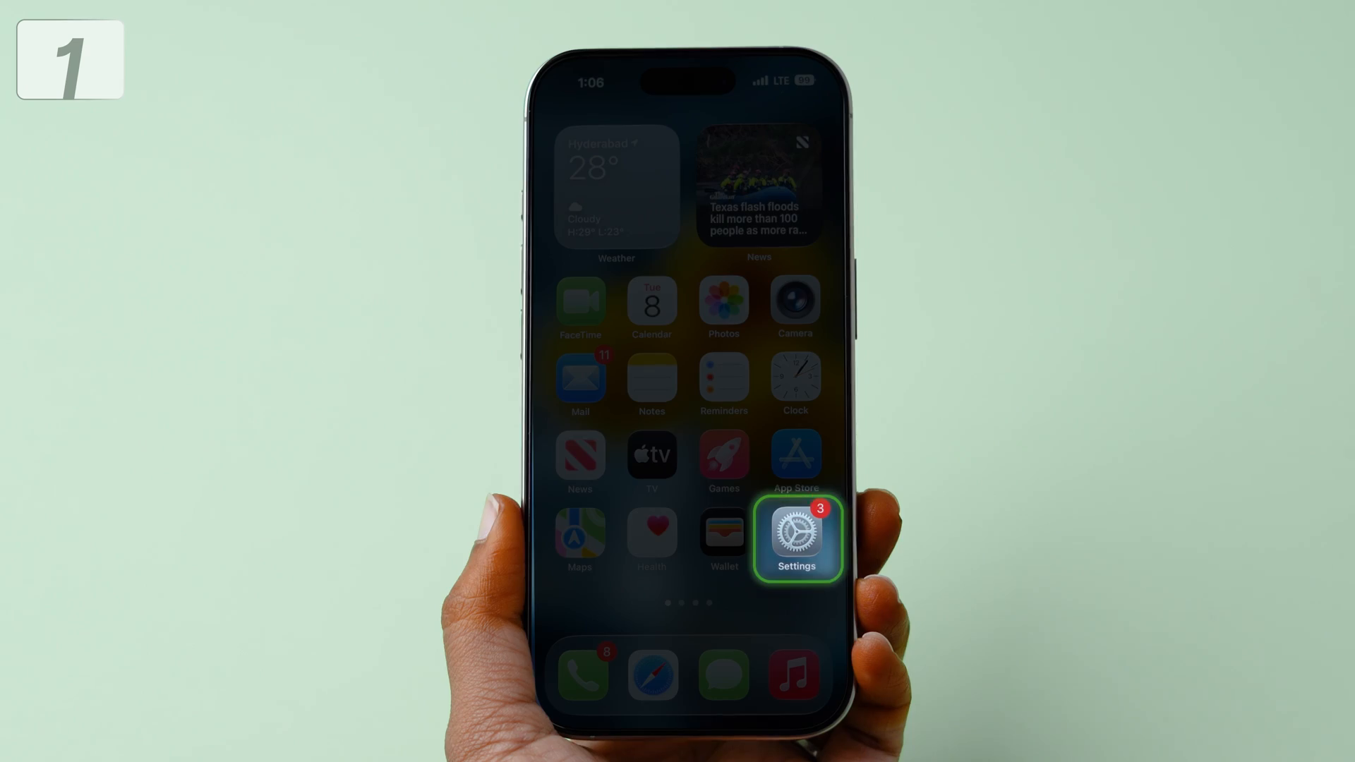
Launch the Settings app from the iPhone home screen
left_click(797, 538)
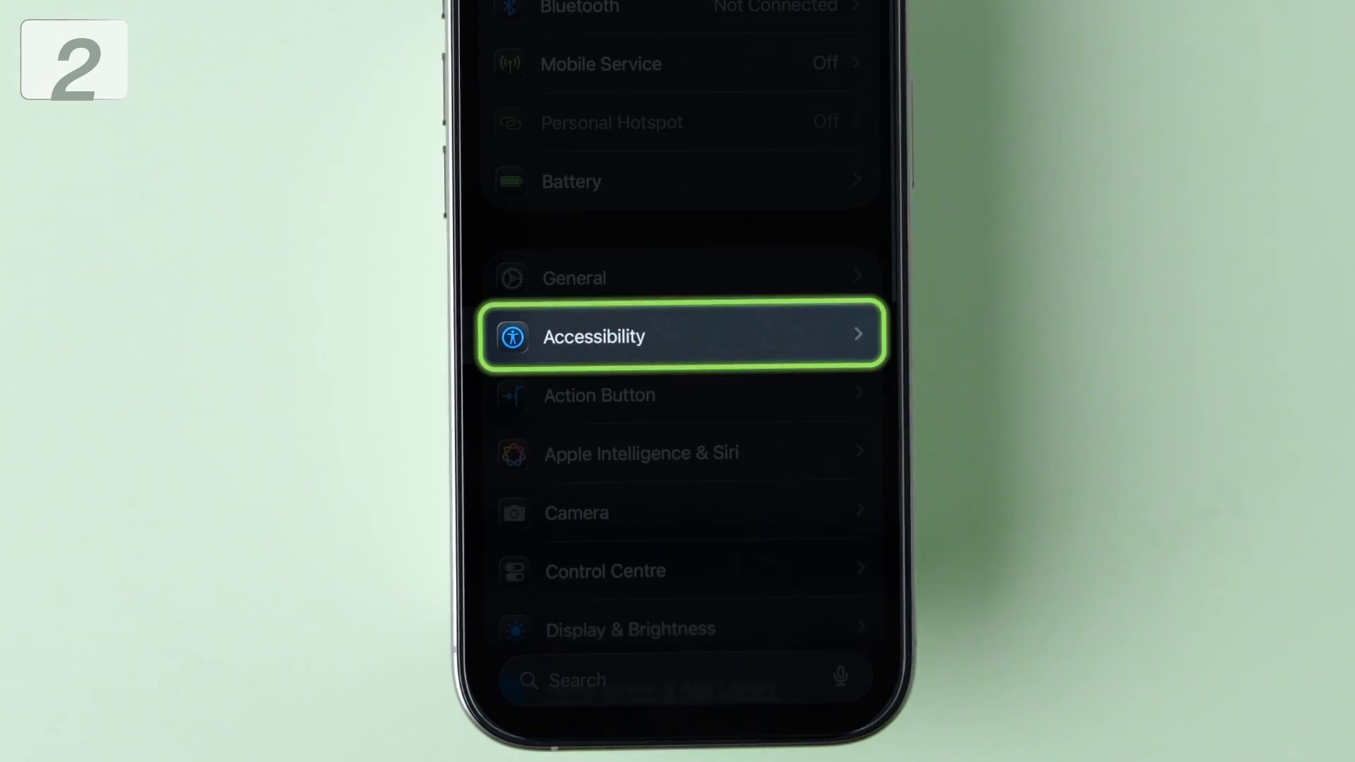
Open Accessibility and scroll down through its display options
left_click(679, 336)
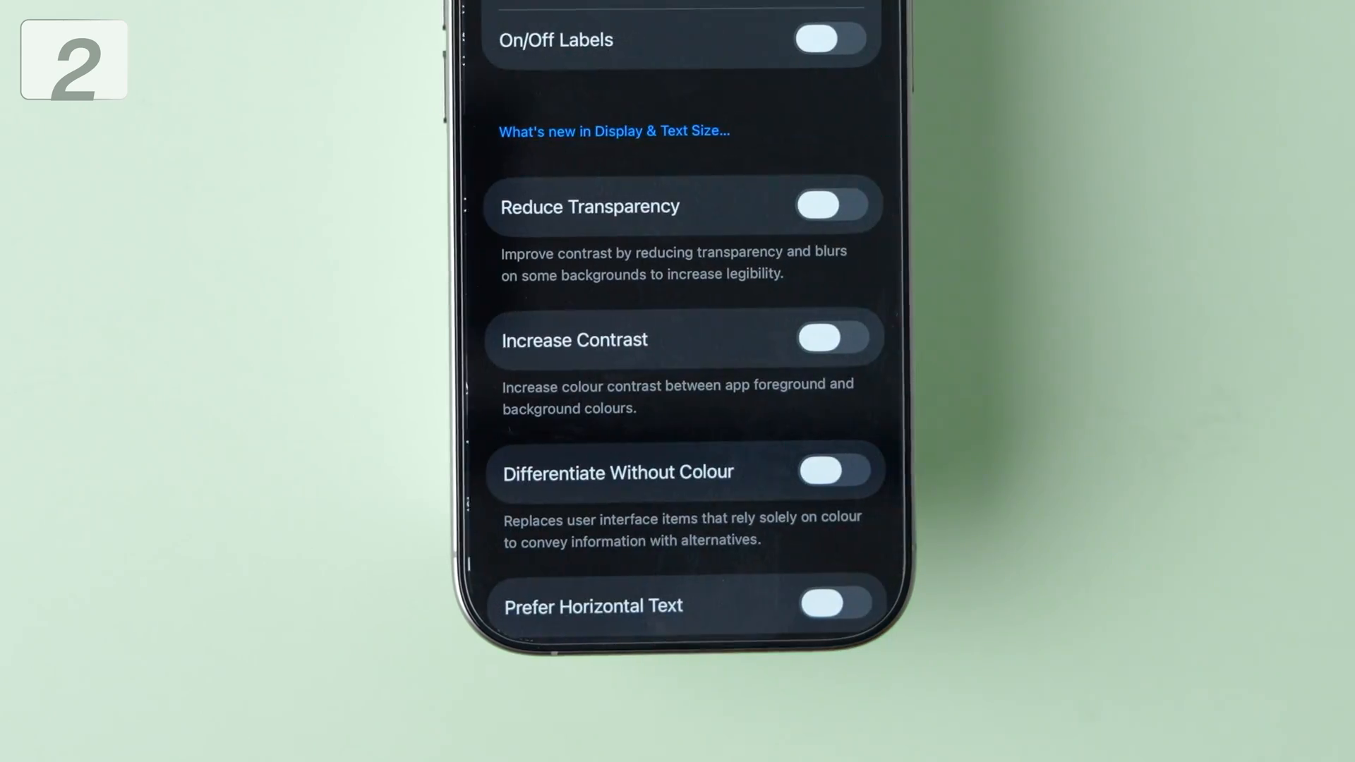
scroll("down", 3)
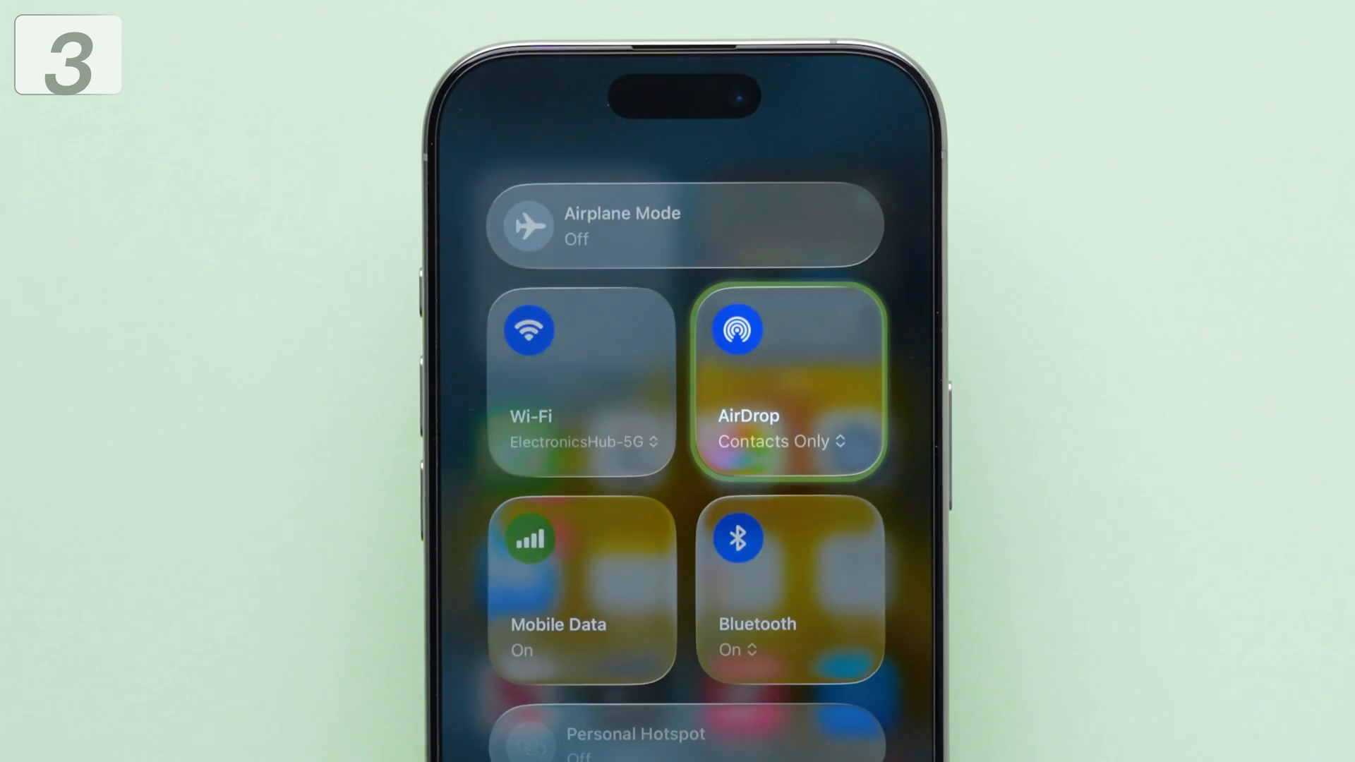
Set AirDrop to Receiving Off and turn Bluetooth off in Control Centre
left_click(786, 382)
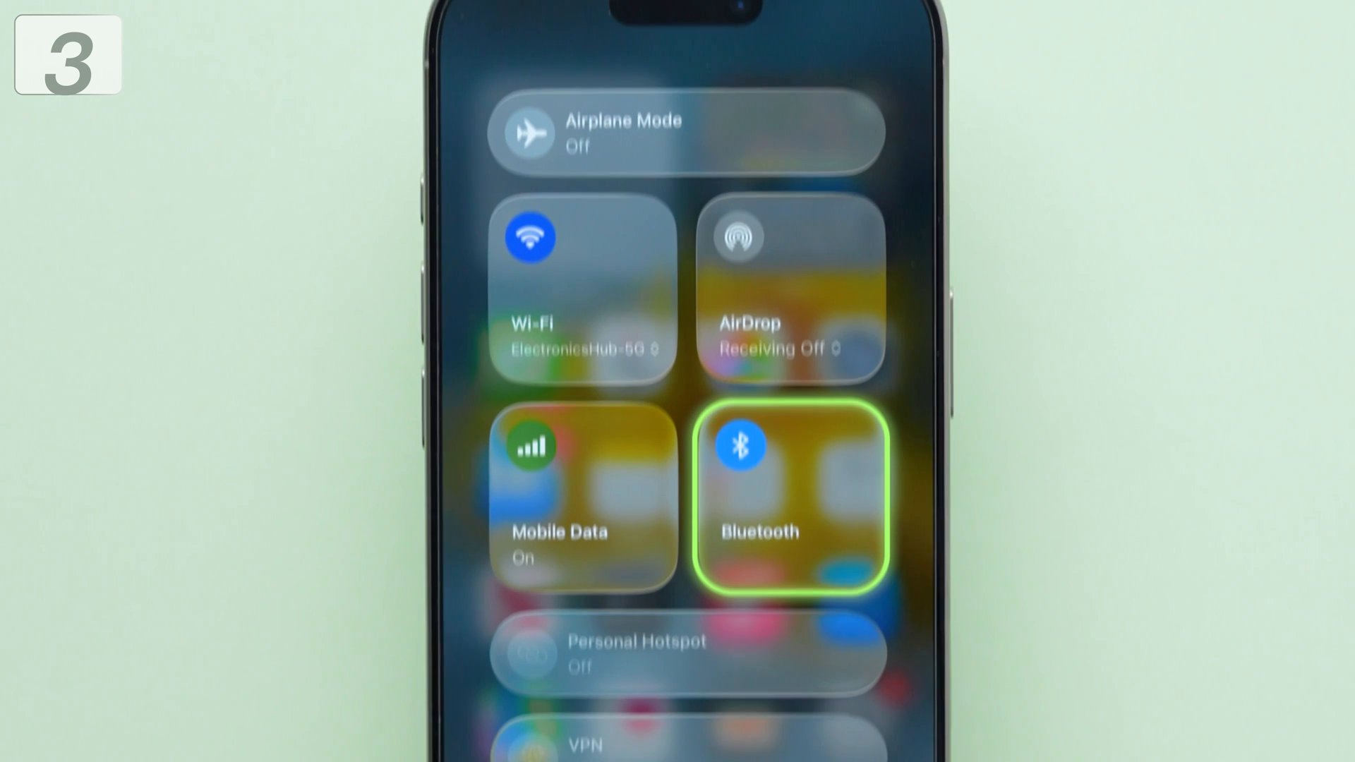
left_click(740, 446)
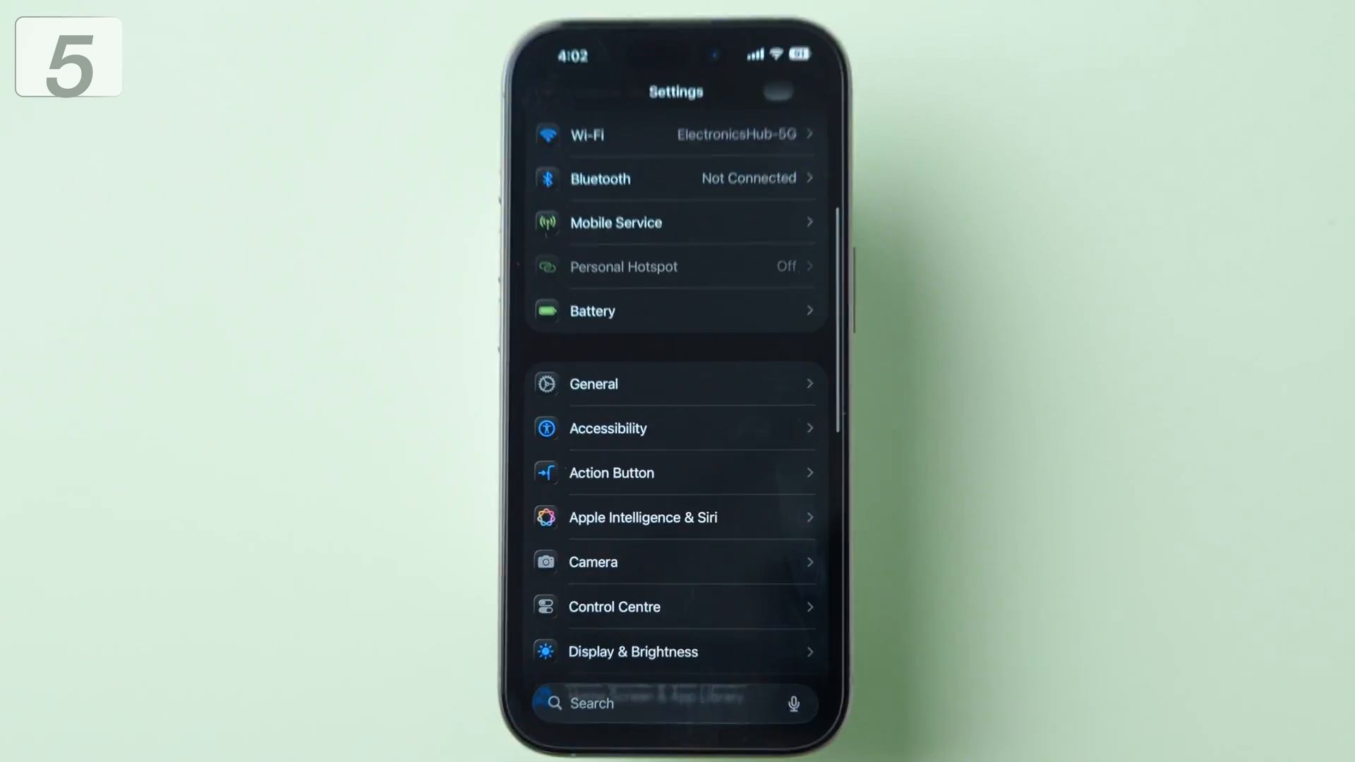
Open Accessibility and scroll down to the Motion settings
left_click(608, 428)
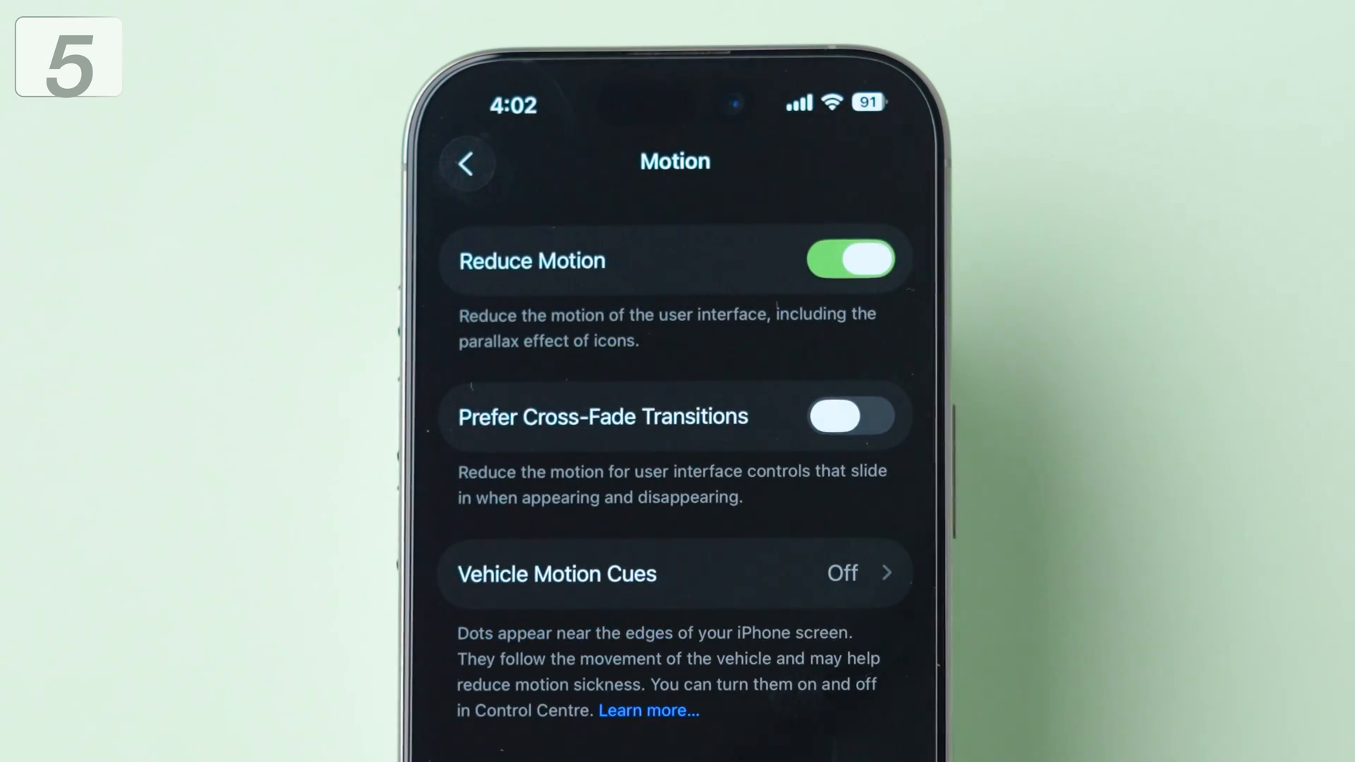
scroll("down", 3)
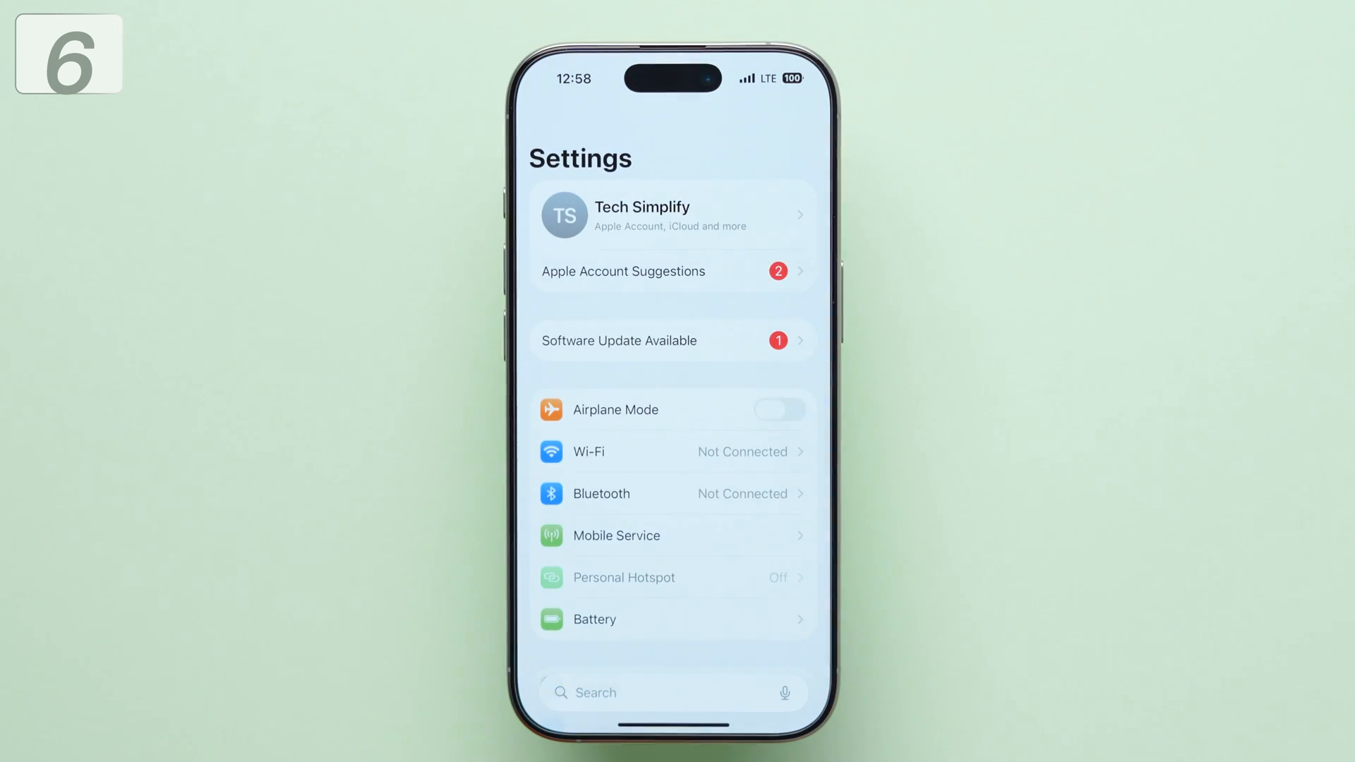
Under Privacy & Security > Analytics & Improvements, turn off Improve Siri & Dictation
scroll("down", 3)
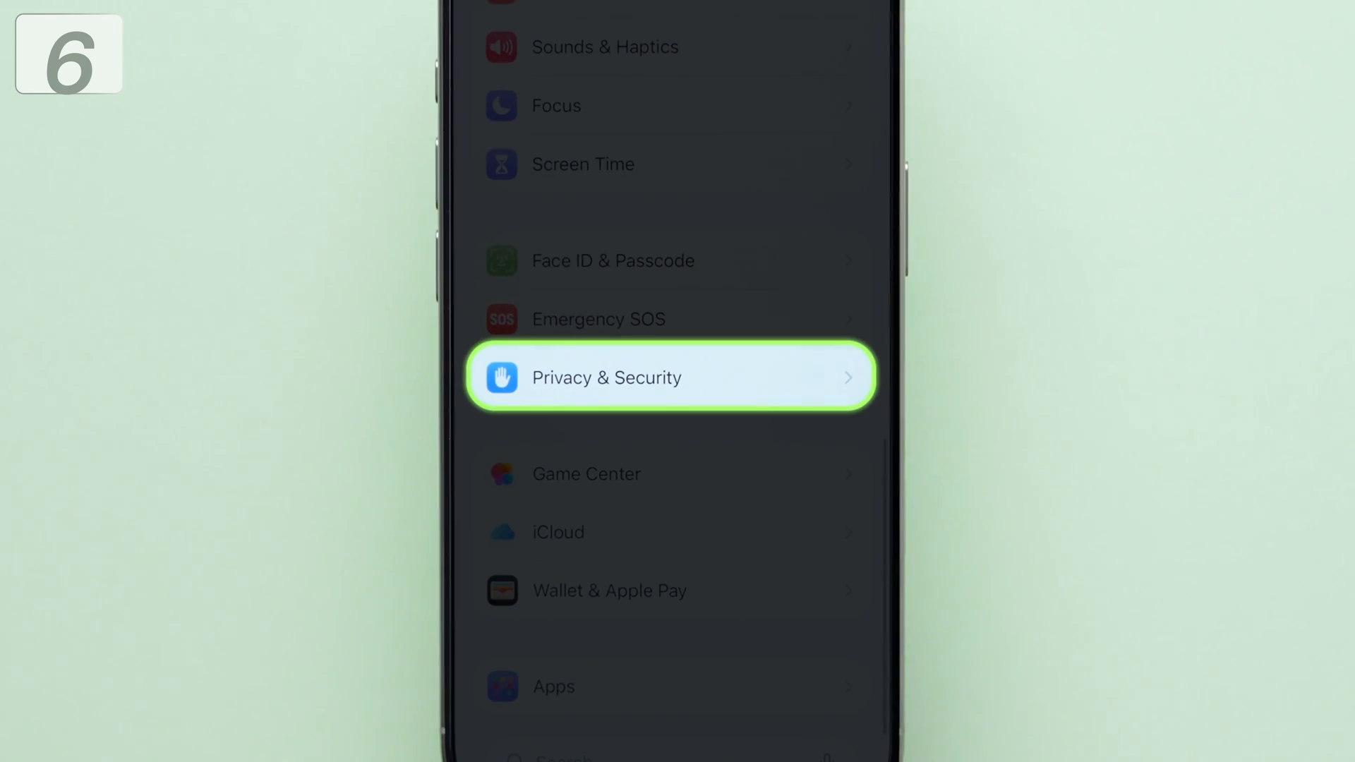
left_click(669, 377)
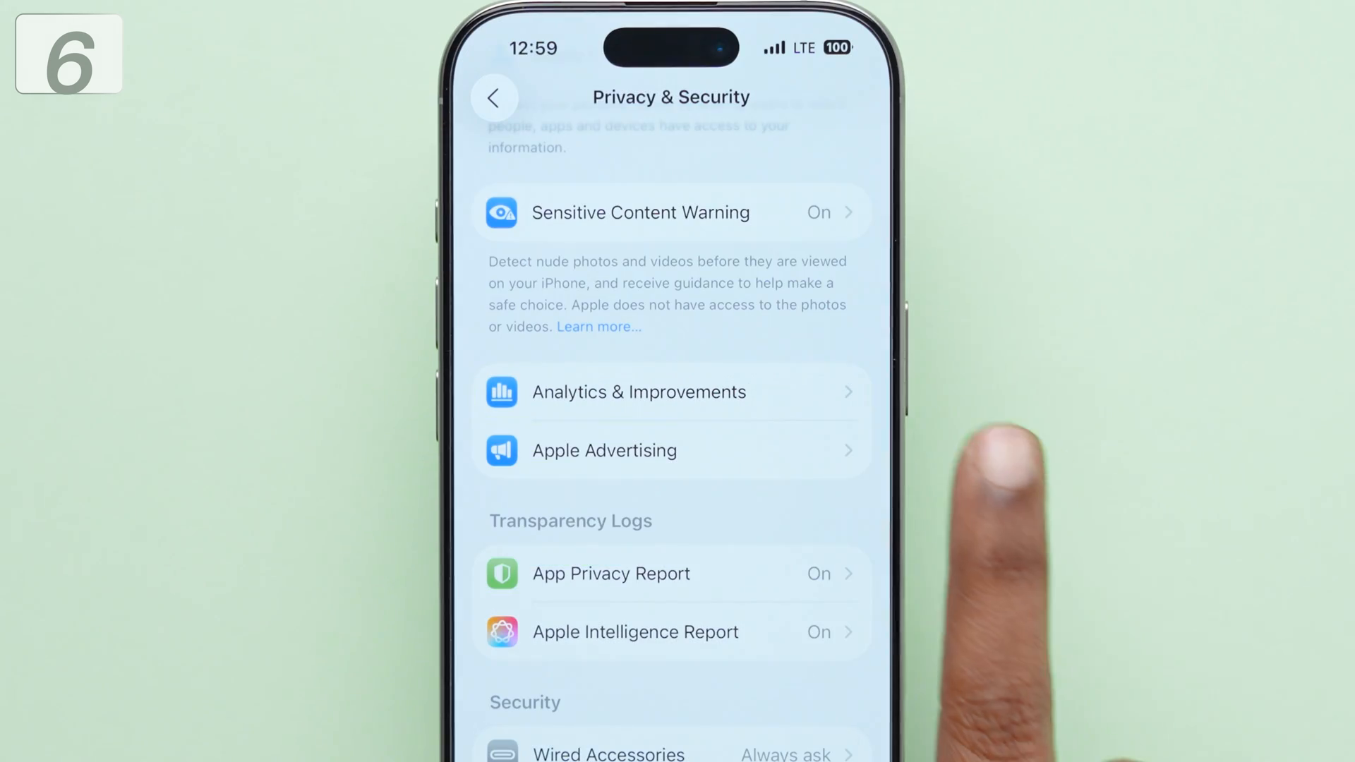
left_click(639, 391)
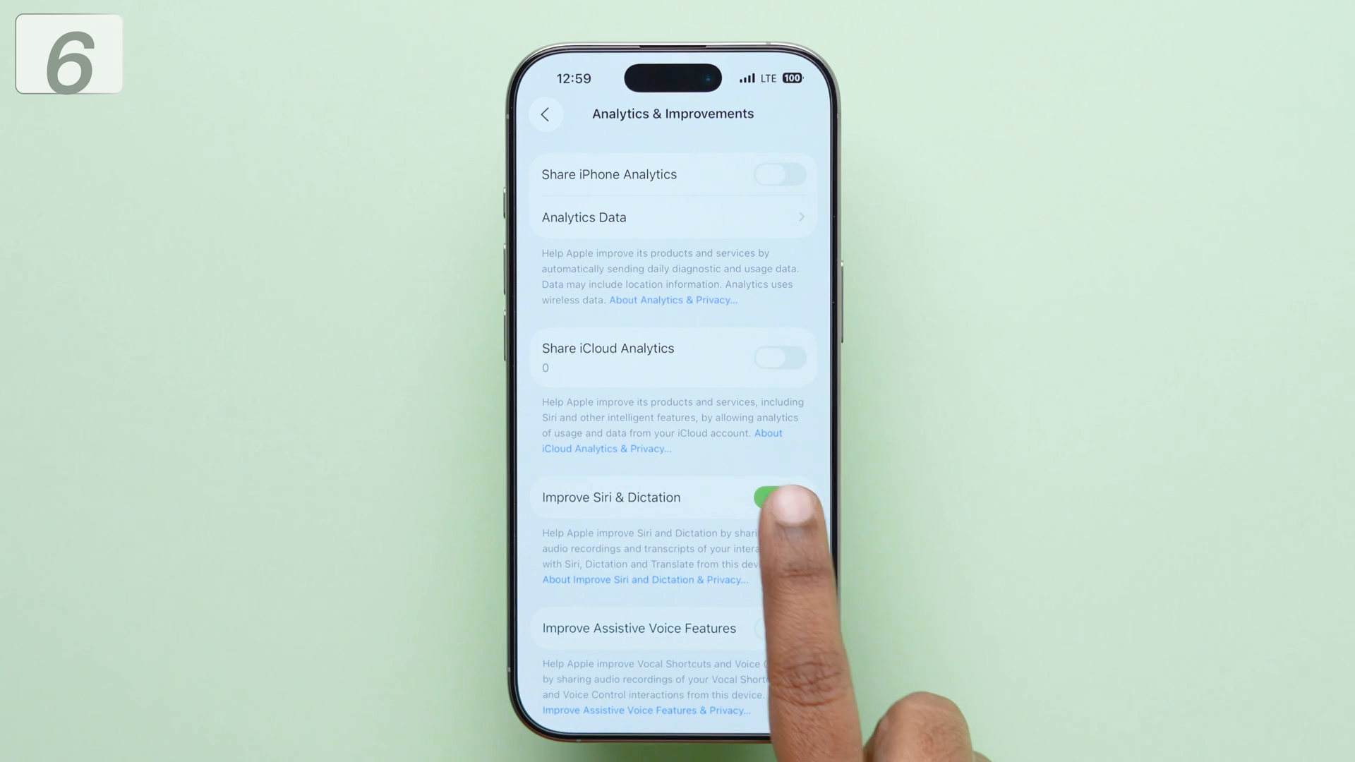
left_click(780, 497)
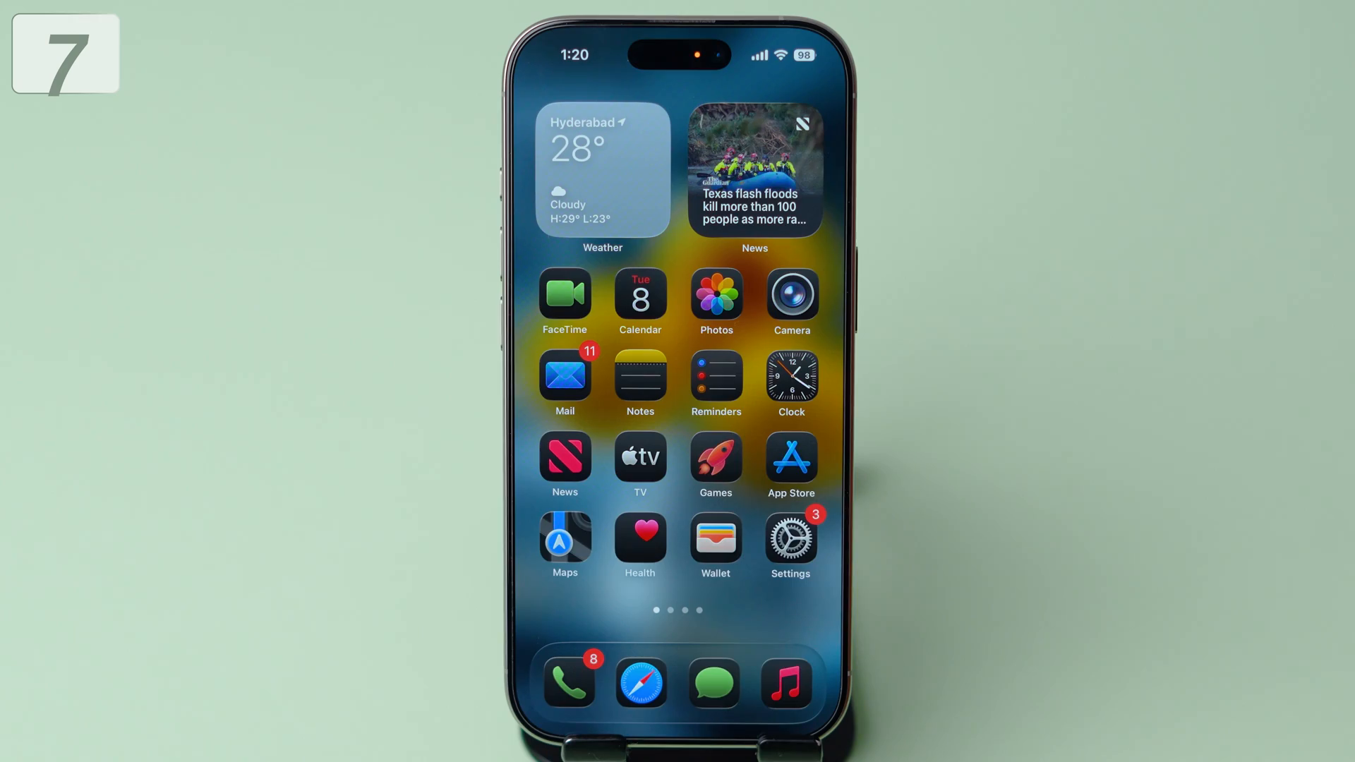
Reopen Settings and go to the Vocal Shortcuts page
left_click(789, 540)
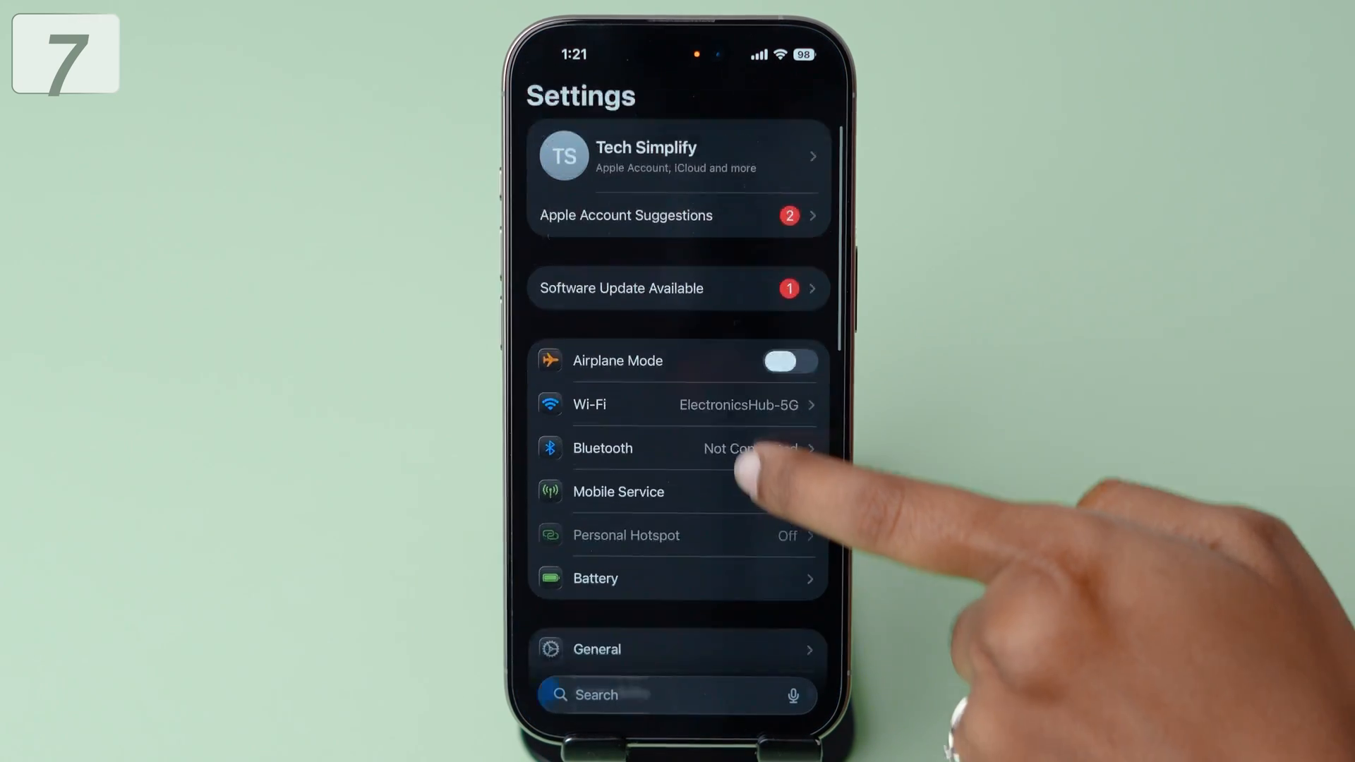
scroll("down", 3)
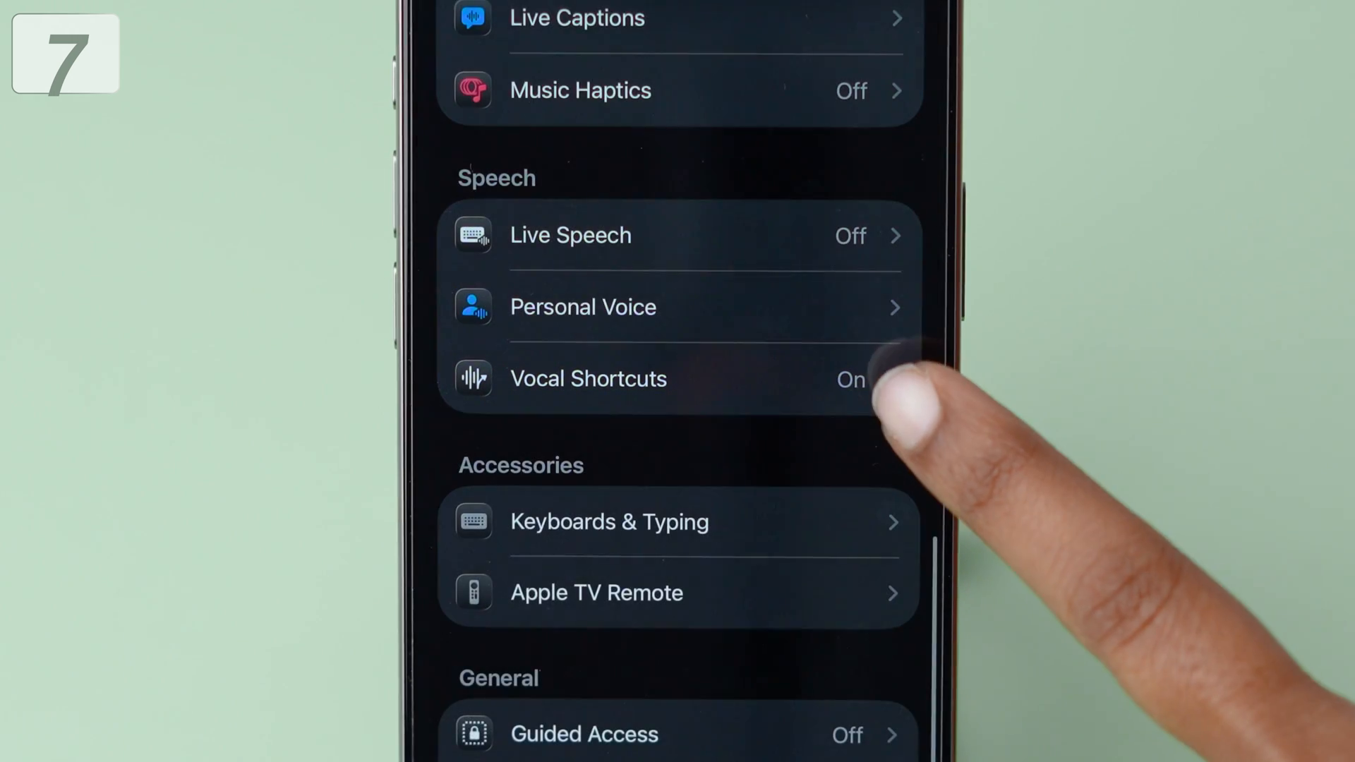
left_click(588, 379)
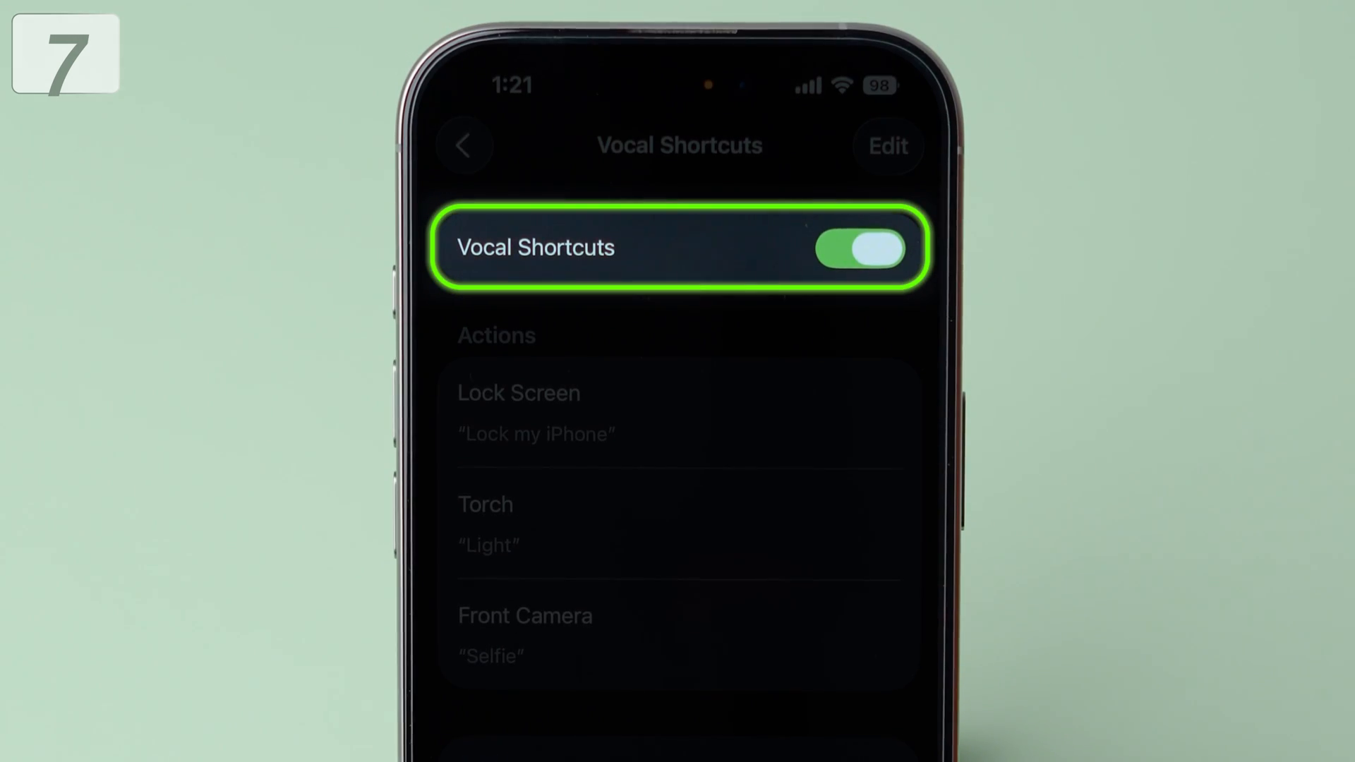